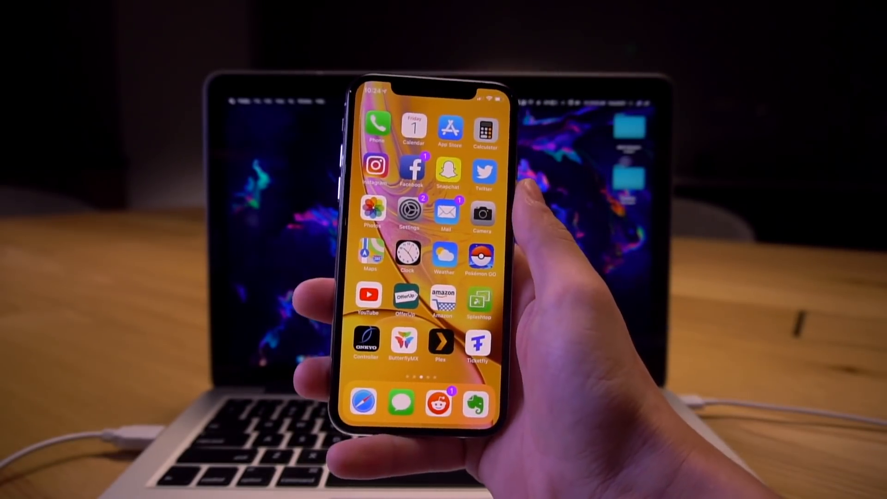
# Download Badges.ipa from the altcha.github.io/Badges.ipa link in the tweet, saving it to the Desktop
pyautogui.click(408, 212)
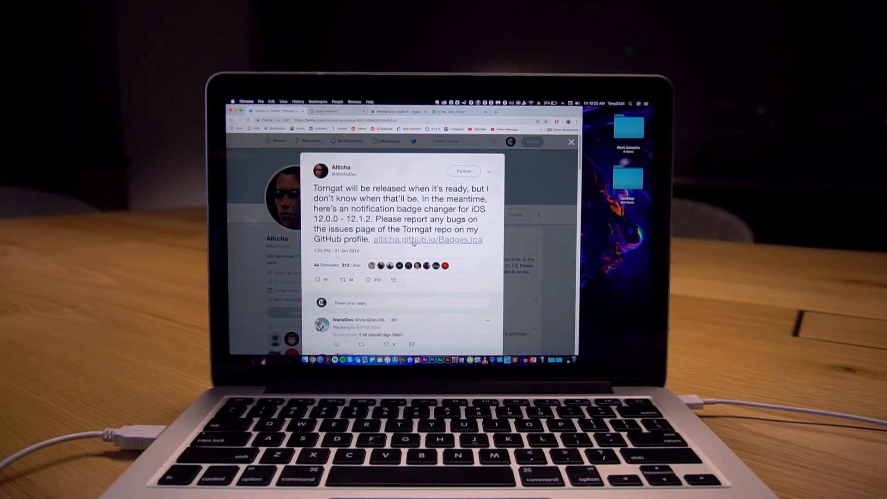
pyautogui.click(426, 240)
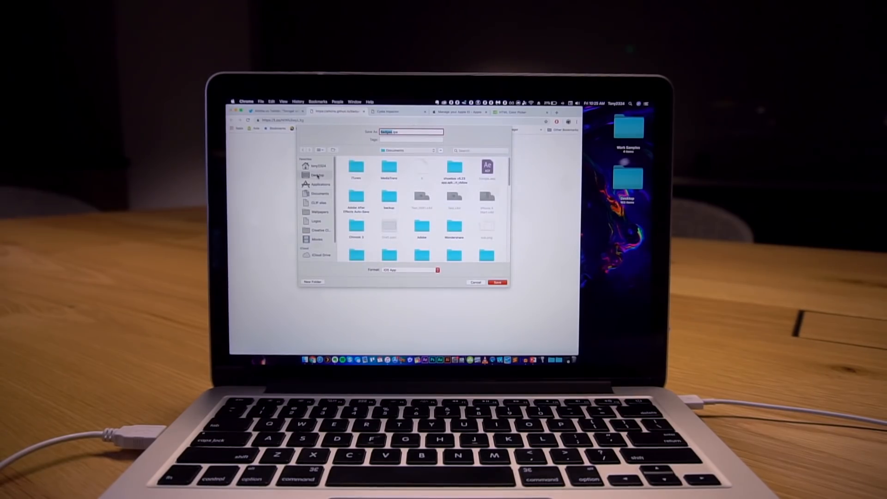
pyautogui.click(318, 174)
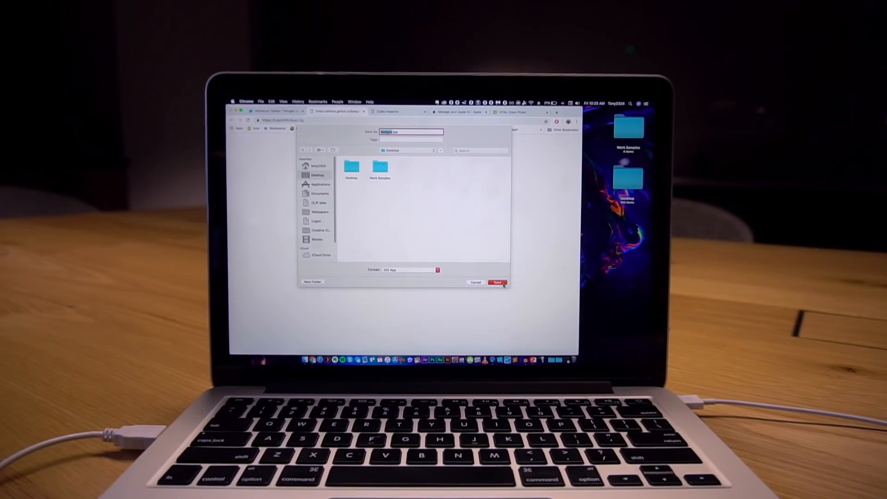
pyautogui.click(497, 282)
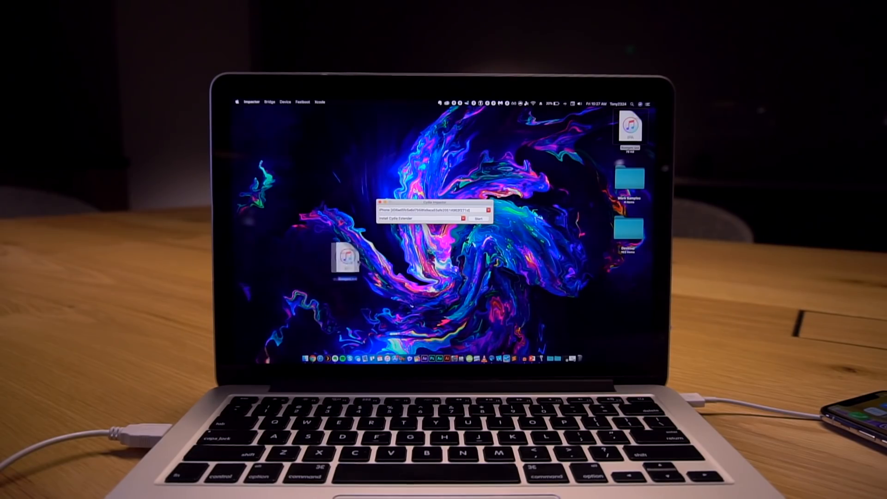
# Start installing Badges.ipa onto the iPhone and confirm the Apple ID username
pyautogui.click(478, 218)
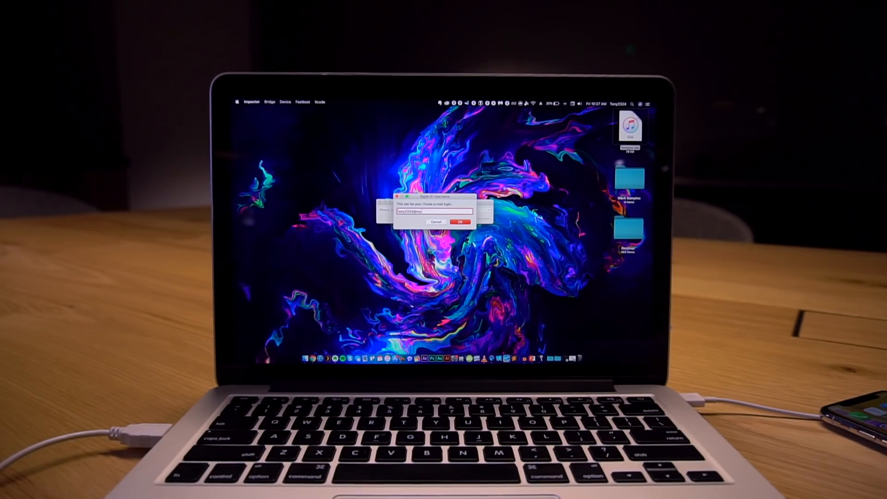
pyautogui.click(462, 221)
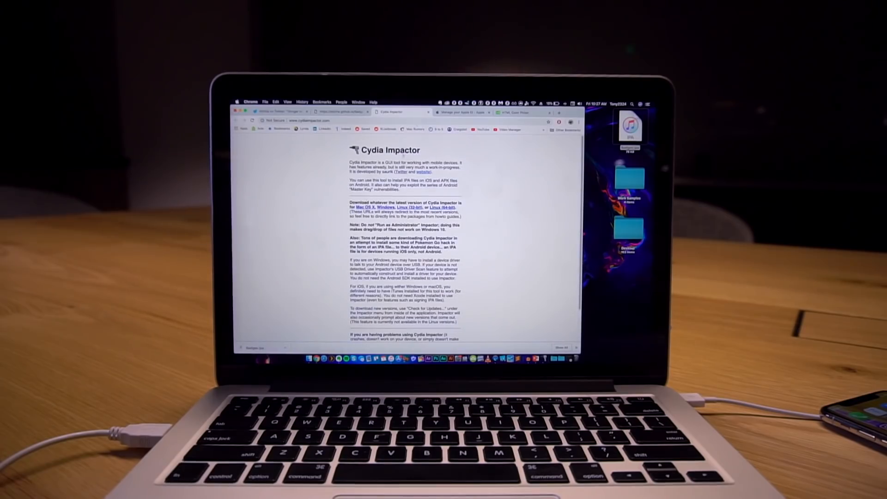
# Allow the Apple ID sign-in, accept the verification code, and create an app-specific password labelled 'badges'
pyautogui.click(462, 113)
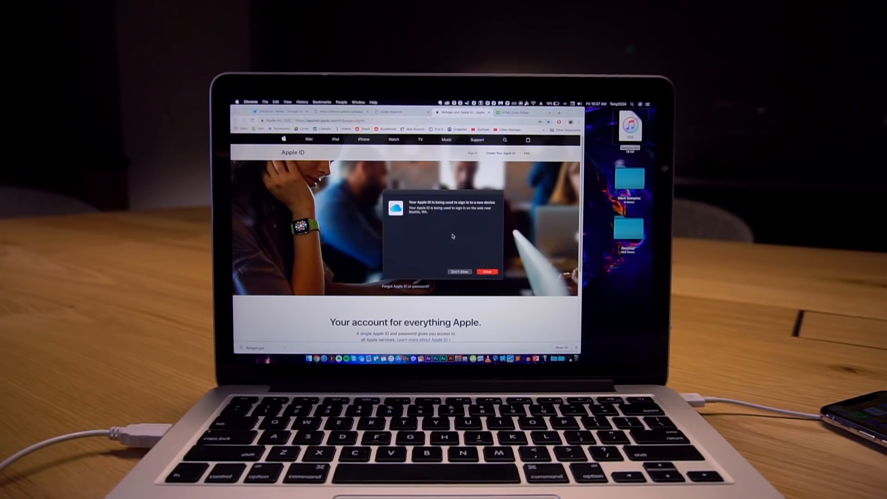
pyautogui.click(487, 272)
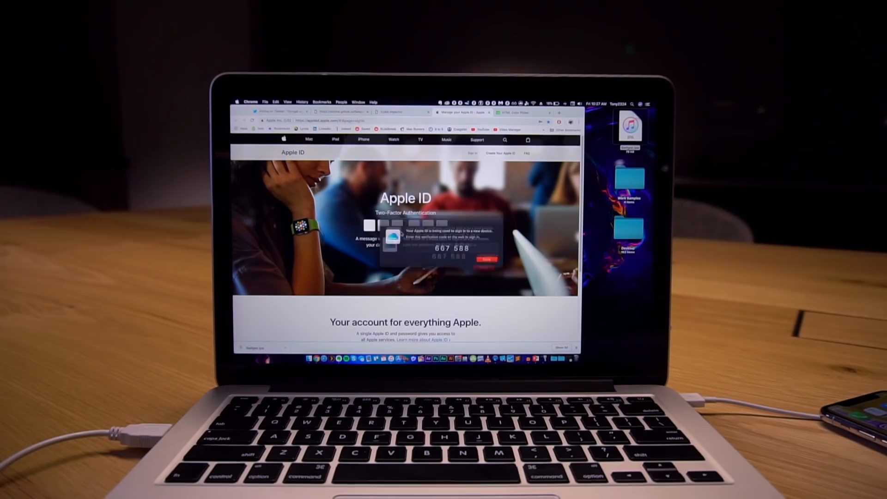
pyautogui.click(484, 259)
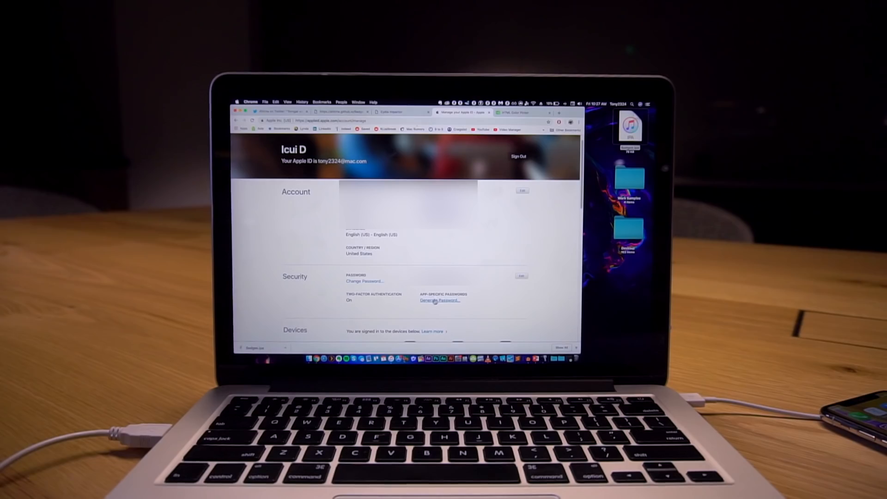
pyautogui.click(439, 300)
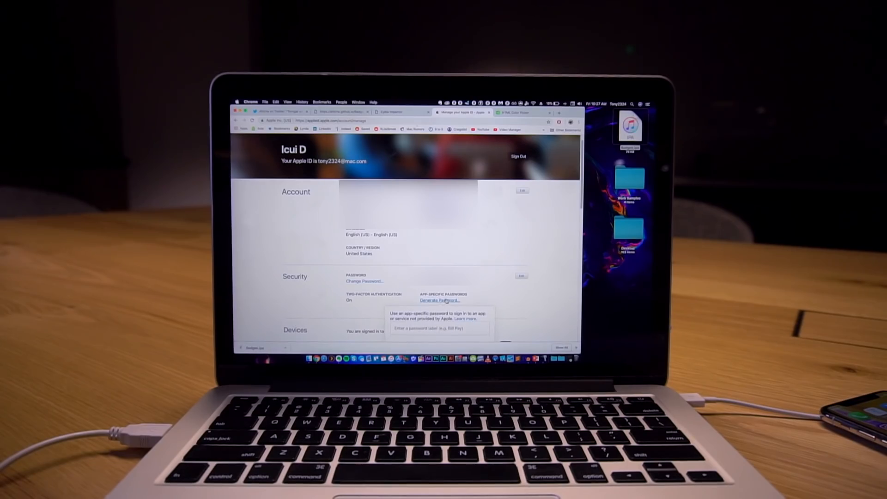
pyautogui.click(439, 327)
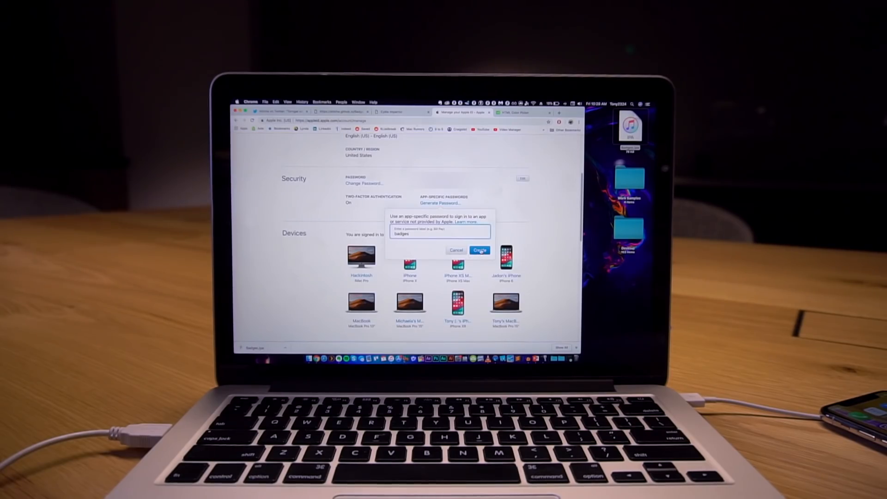
pyautogui.click(479, 250)
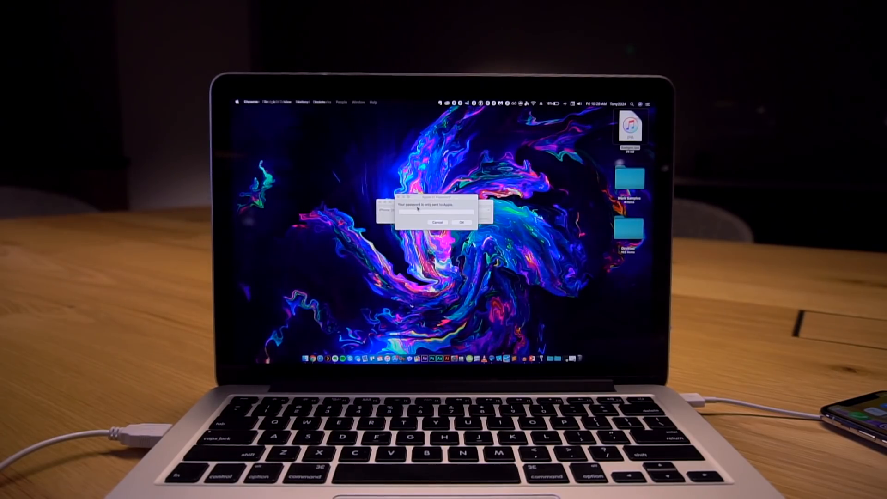
# Enter the app-specific password in Impactor's password prompt
pyautogui.write('password')
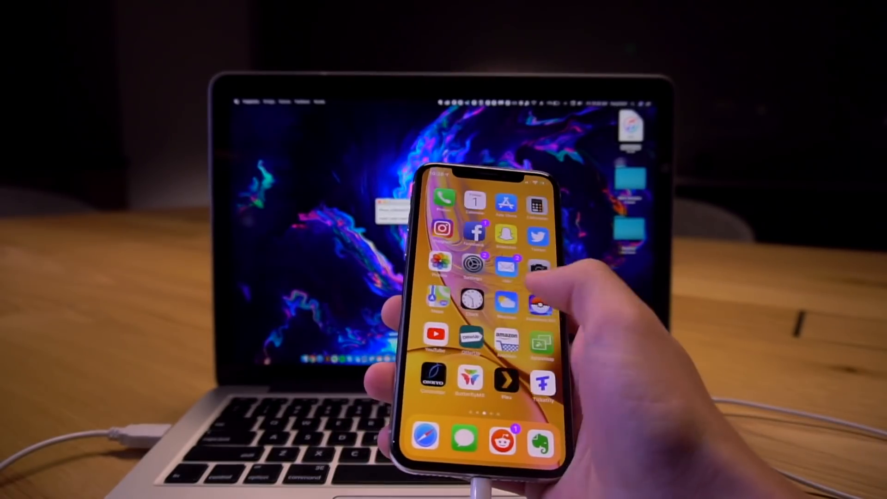
# Go to Settings > General > Device Management on the iPhone to trust the developer
pyautogui.click(474, 265)
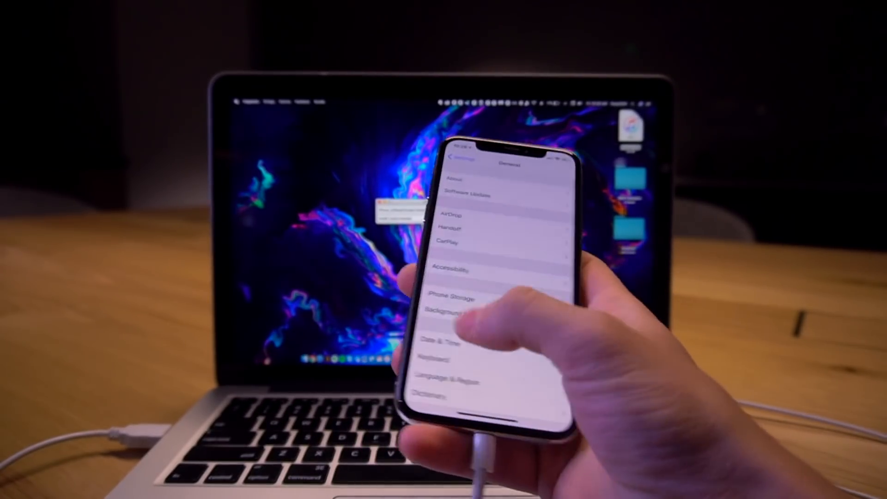
pyautogui.click(453, 157)
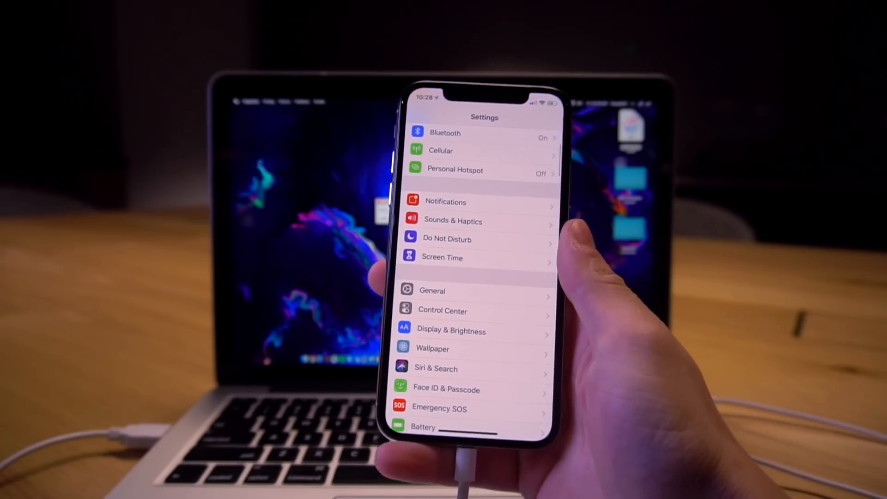
pyautogui.click(432, 290)
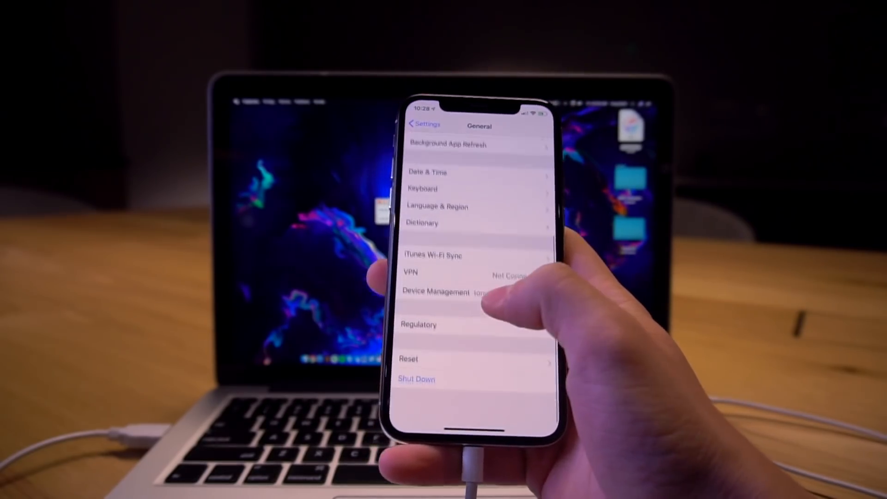
pyautogui.click(453, 293)
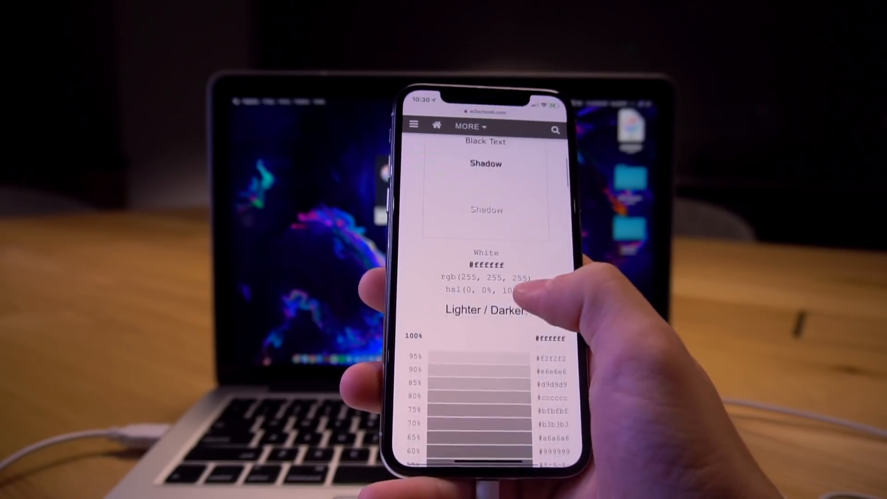
# Apply the ffffff white badge colour, dismissing the keyboard, and respring the phone
pyautogui.scroll(-3)
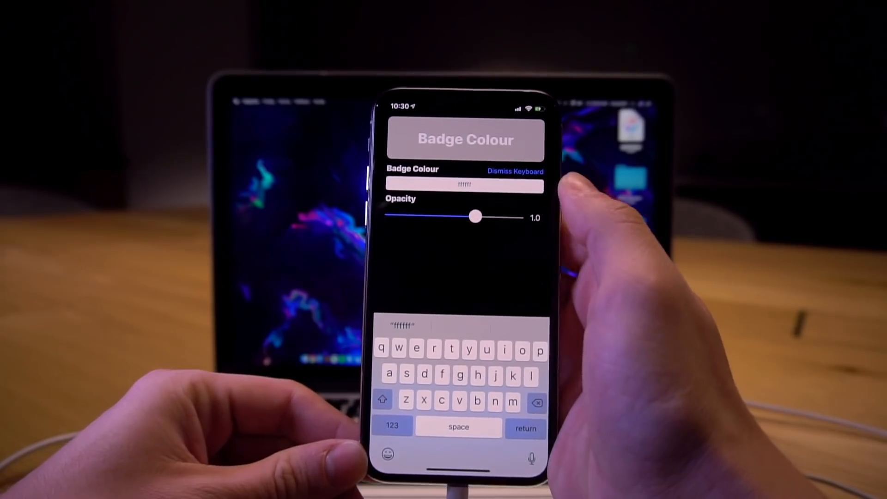
pyautogui.click(513, 172)
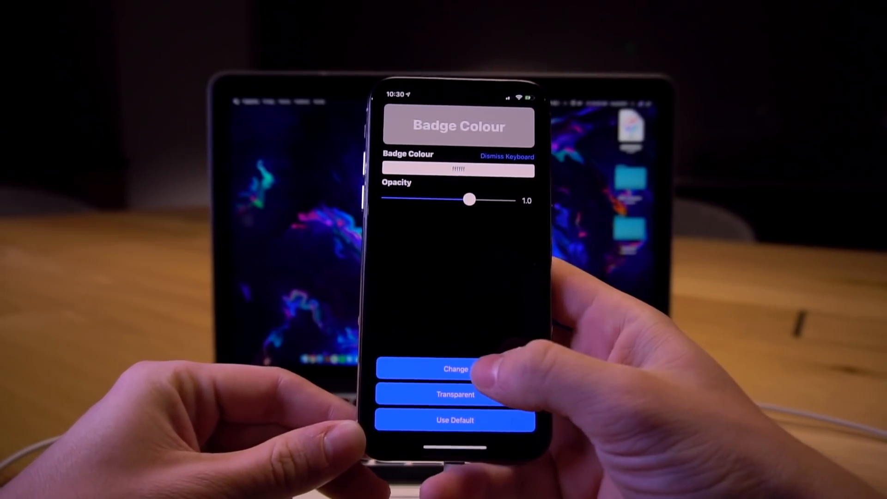
pyautogui.click(456, 369)
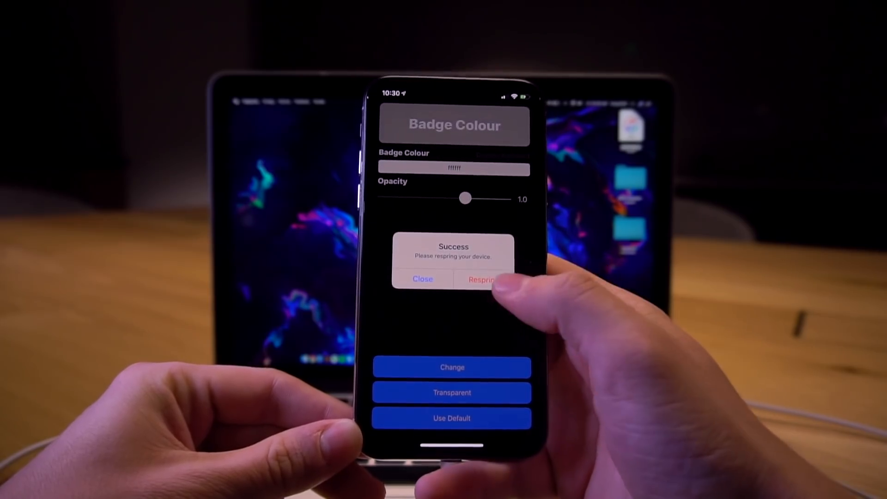
pyautogui.click(481, 279)
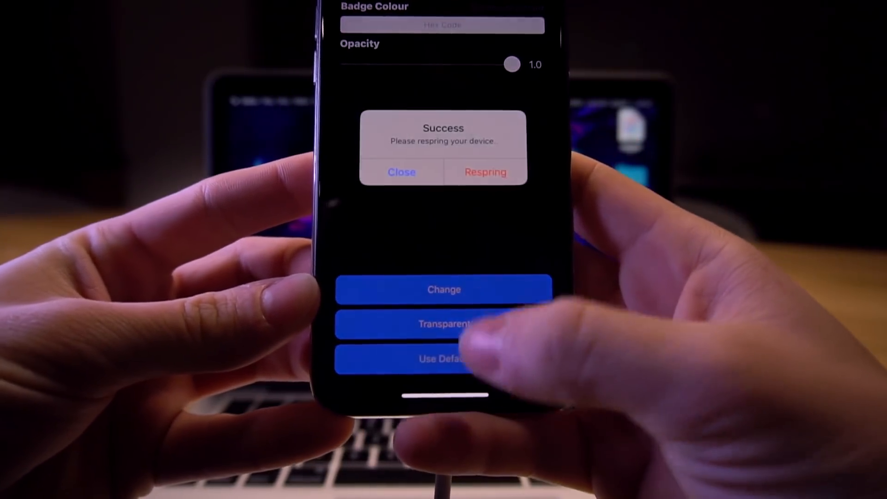
# Respring the phone to apply the default red badge colour
pyautogui.click(484, 172)
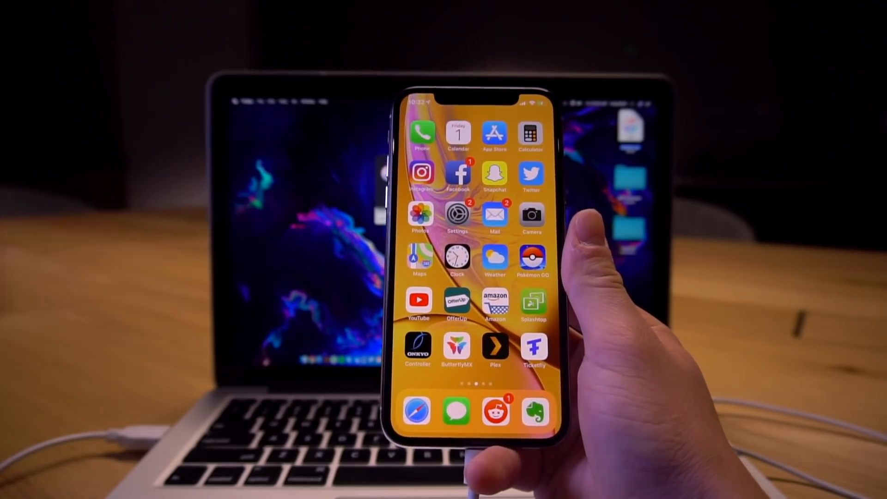
pyautogui.moveTo(476, 255)
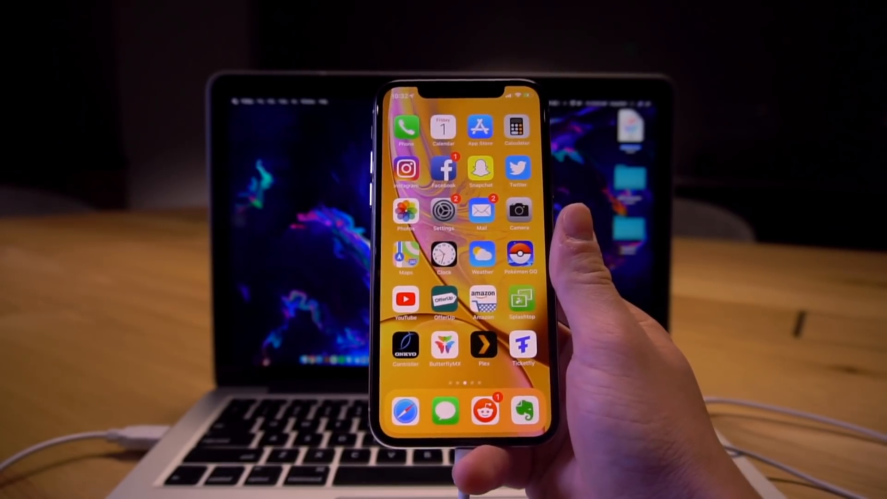